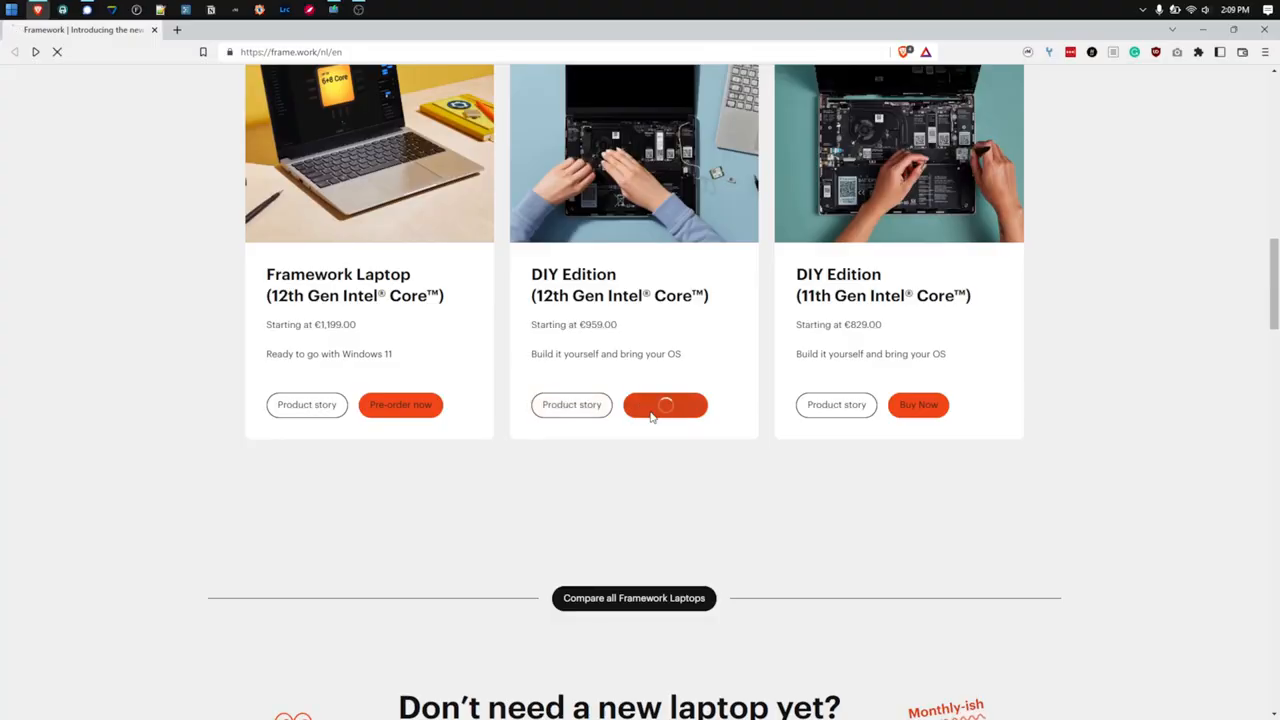
- Start a pre-order for the DIY Edition (12th Gen Intel Core) from the homepage
click(664, 404)
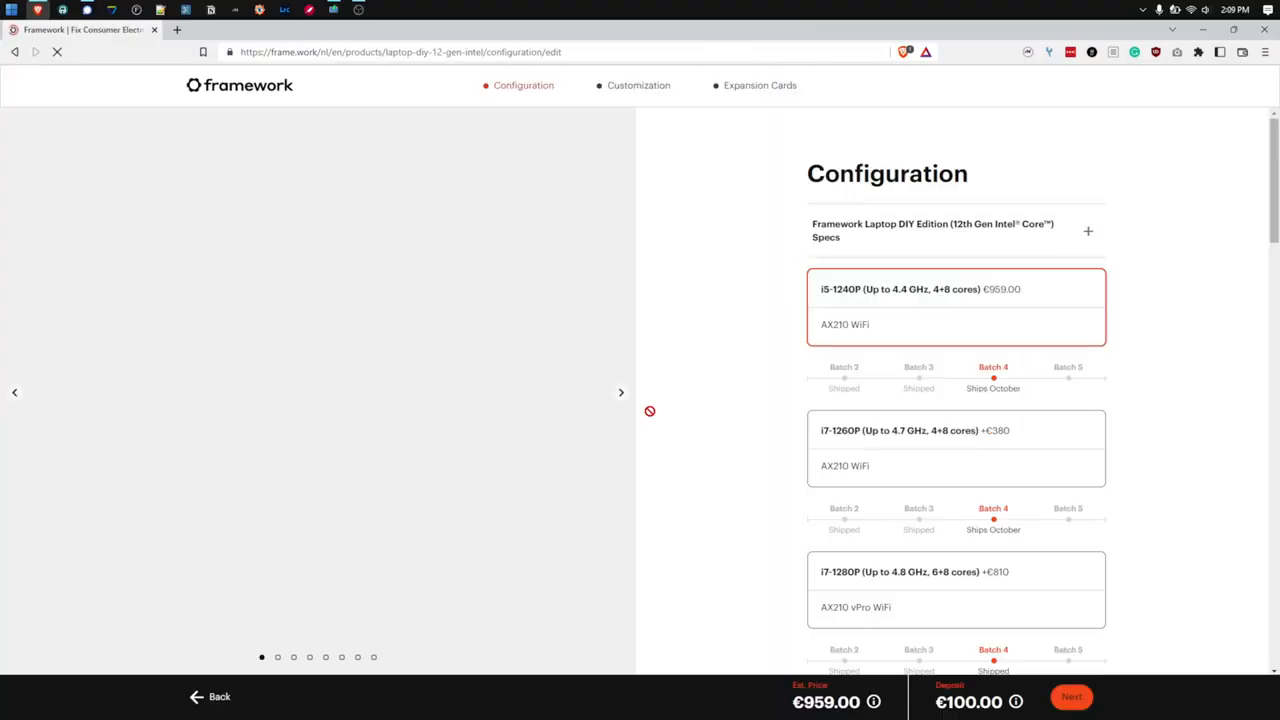
- Choose the i7-1260P processor and the 16GB (1 x 16GB) DDR4-3200 memory option
click(956, 364)
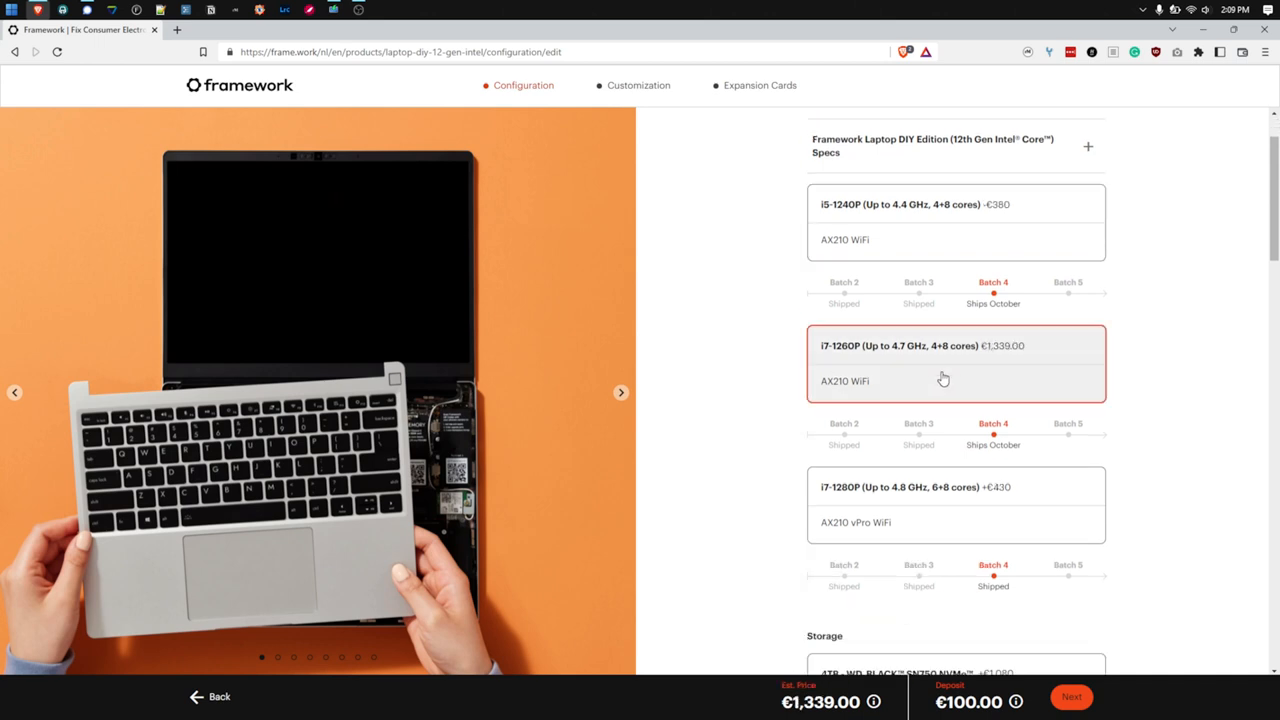
scroll(down, 3)
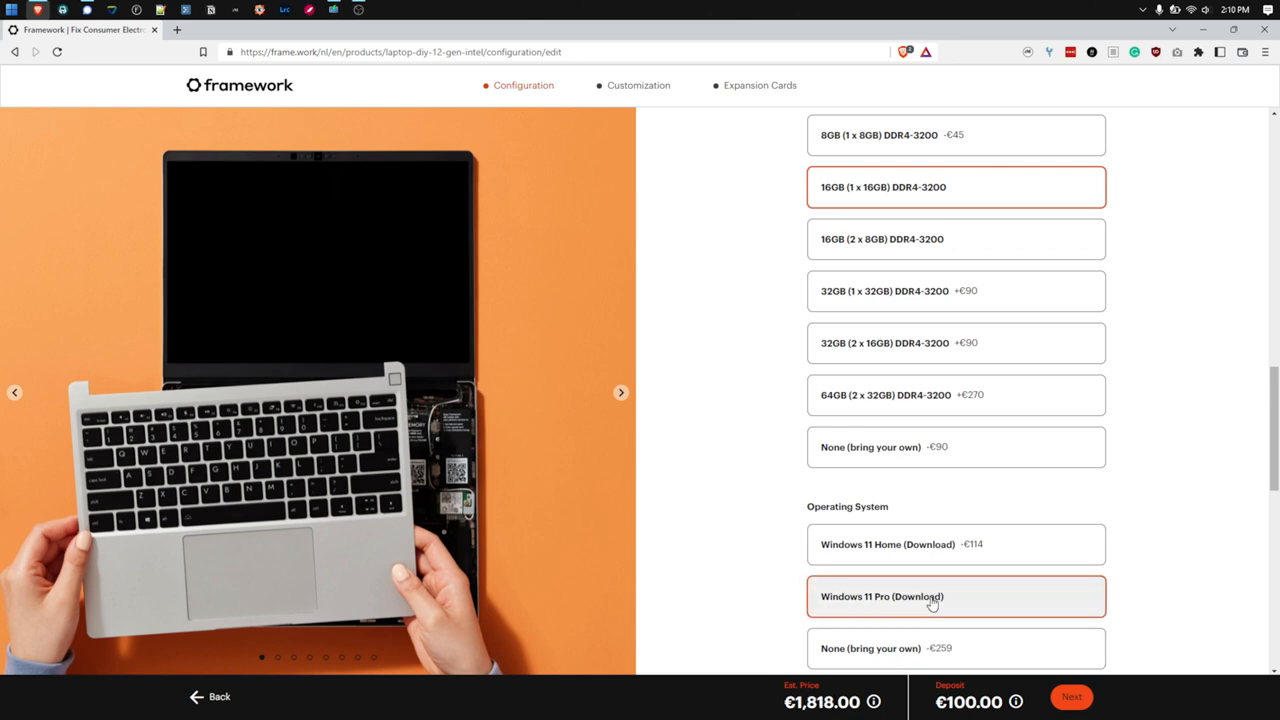
- Select Windows 11 Pro (Download) as the operating system for the DIY build
click(956, 448)
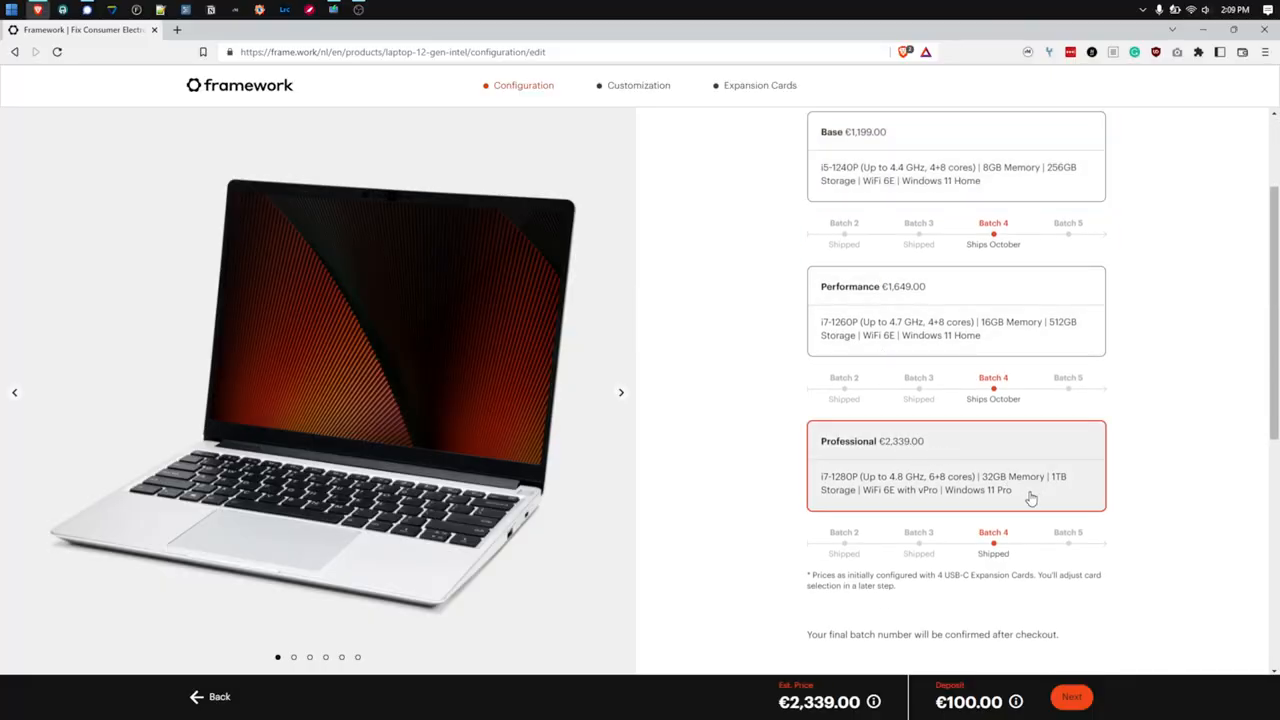
- Return to the laptop lineup and reopen the DIY Edition (12th Gen Intel Core) configurator
double_click(976, 490)
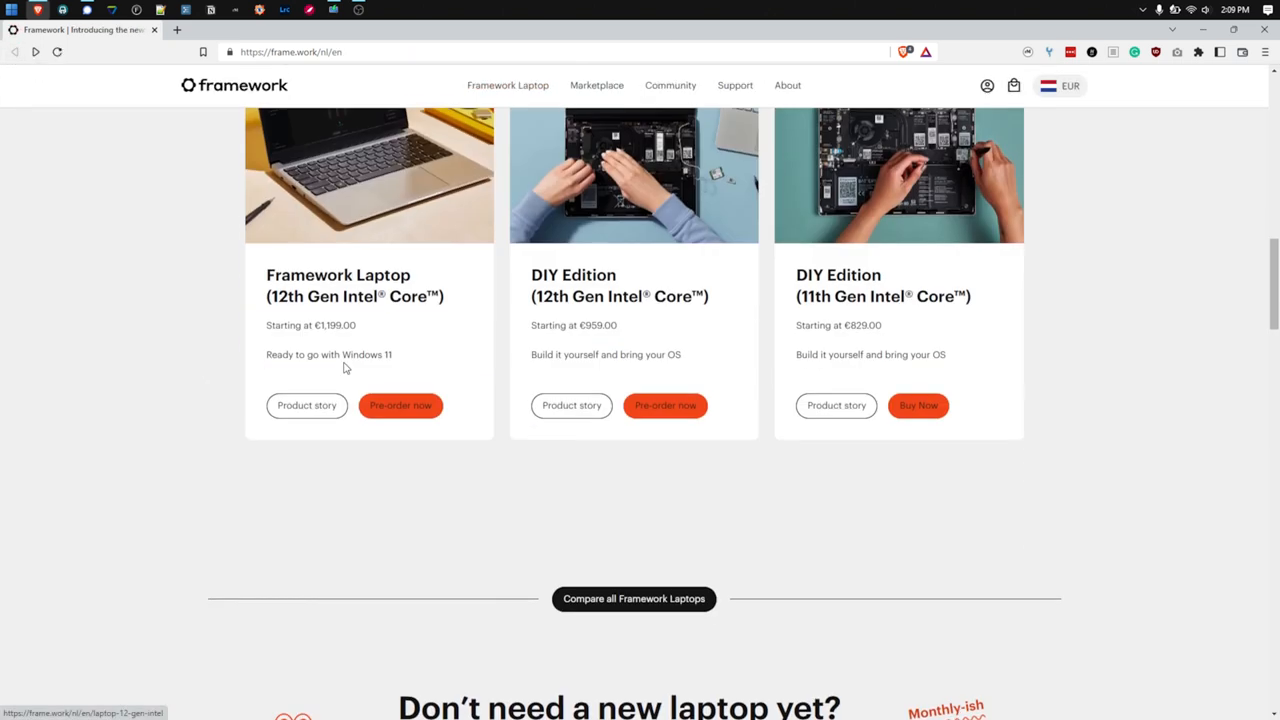
click(664, 404)
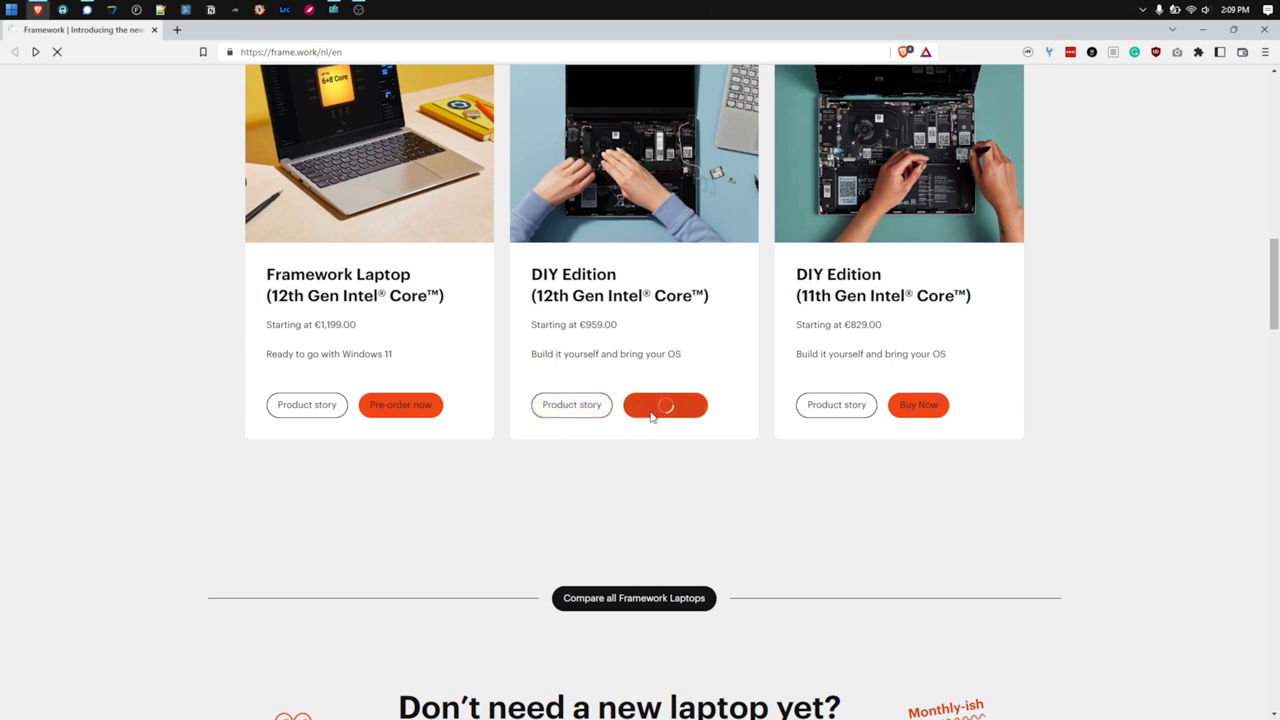